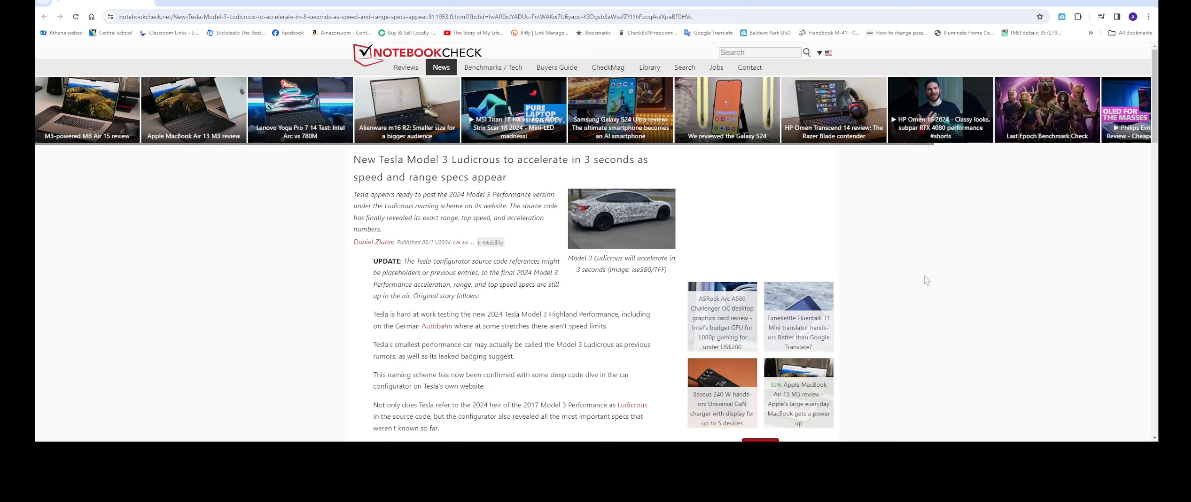
pyautogui.moveTo(950, 283)
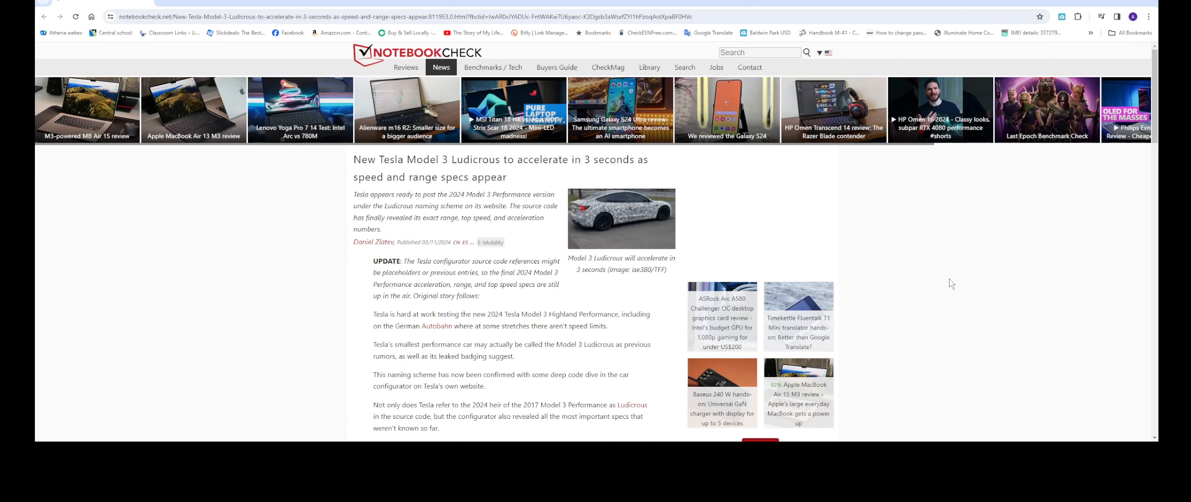
pyautogui.moveTo(596, 365)
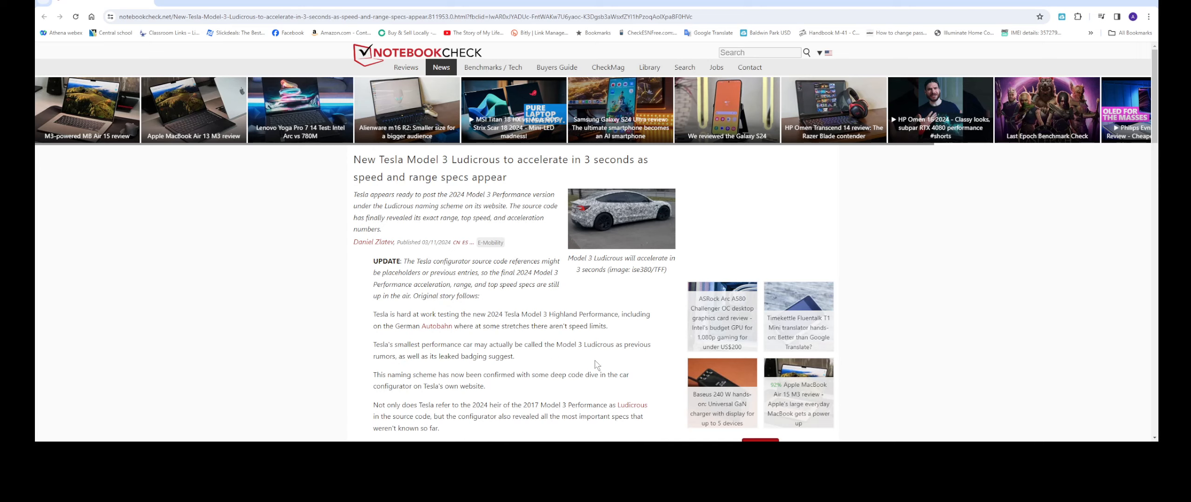
pyautogui.scroll(-3)
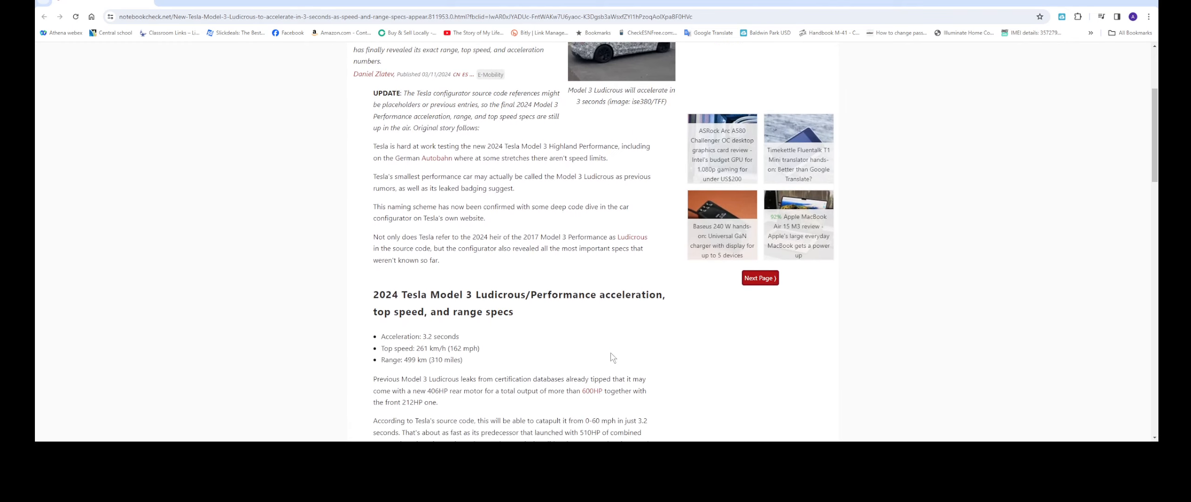
pyautogui.scroll(-3)
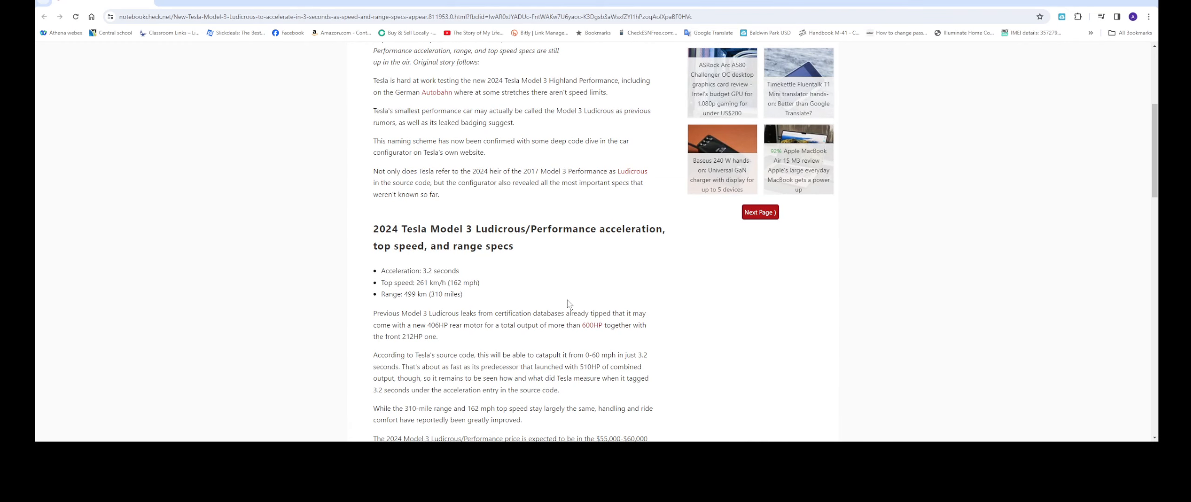
pyautogui.moveTo(572, 282)
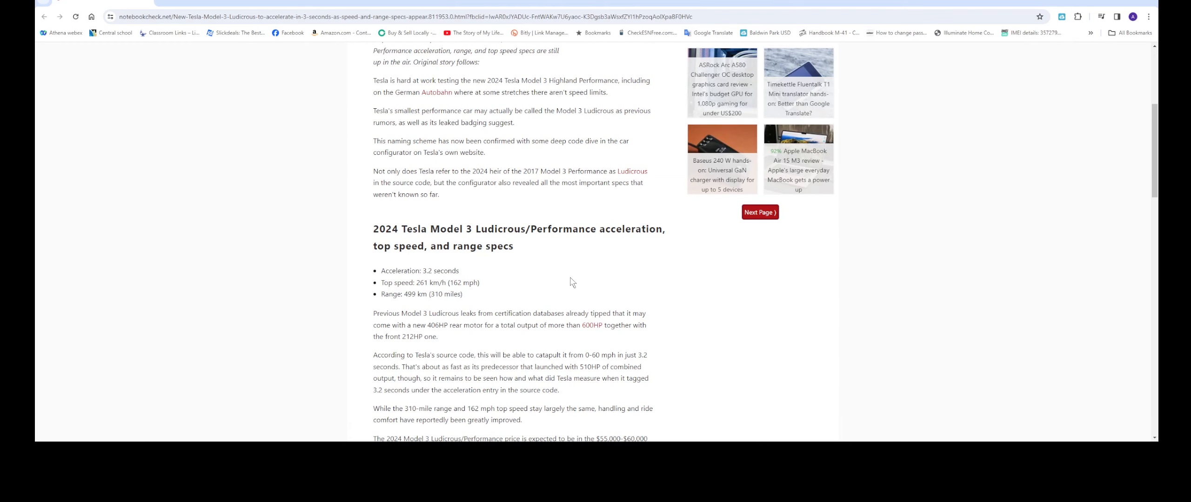
pyautogui.moveTo(581, 283)
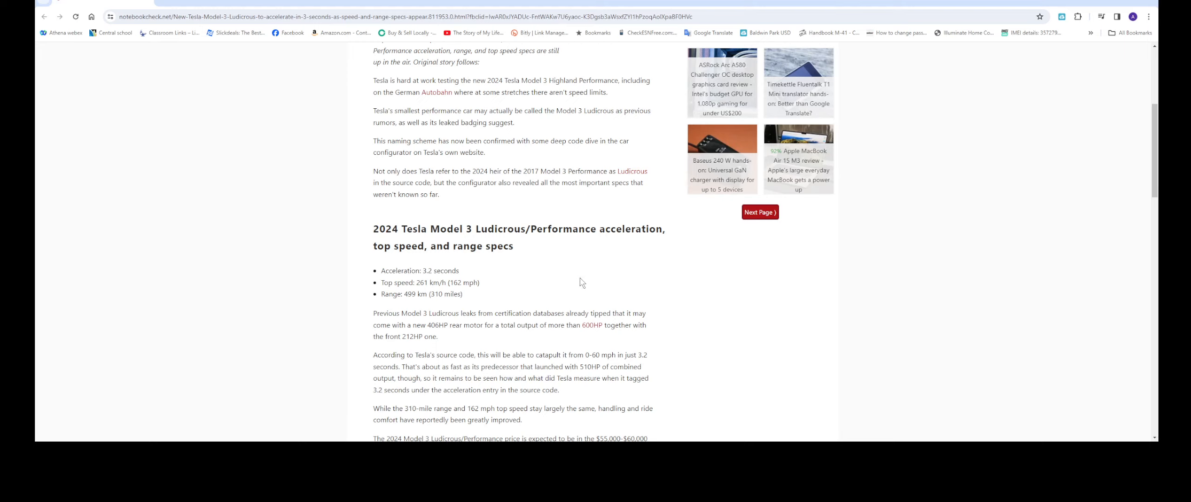
pyautogui.moveTo(588, 283)
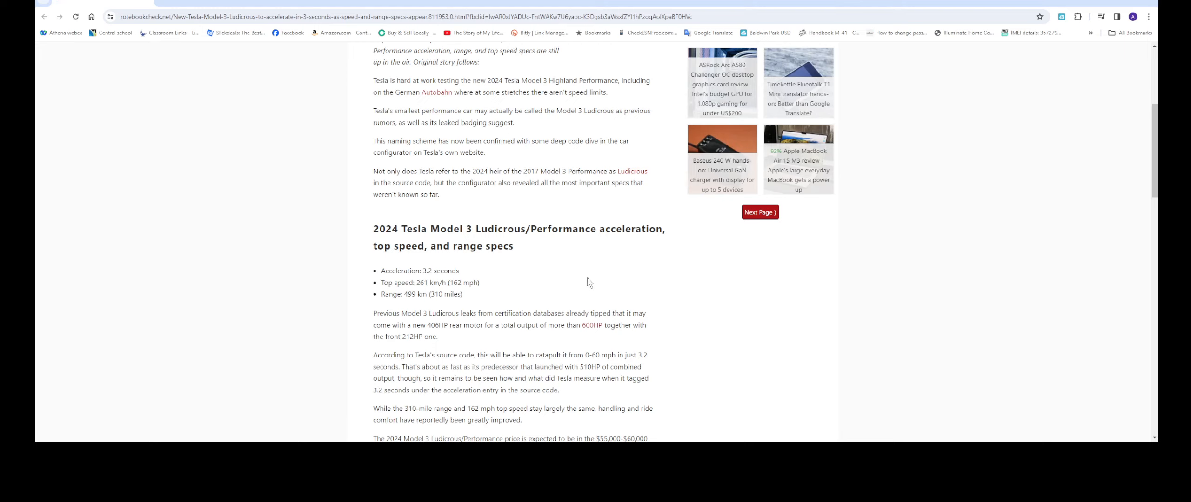
pyautogui.moveTo(658, 370)
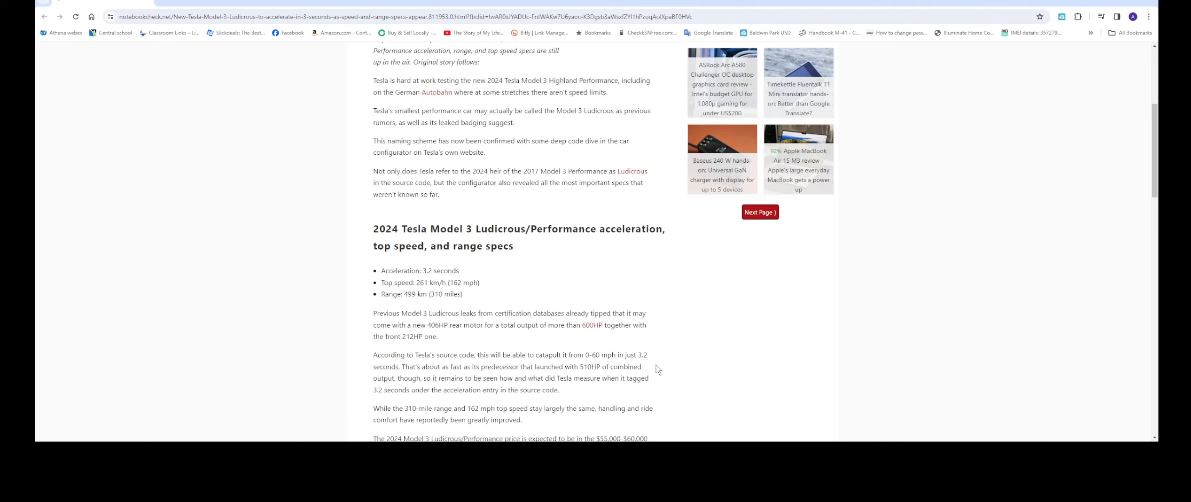
pyautogui.moveTo(600, 315)
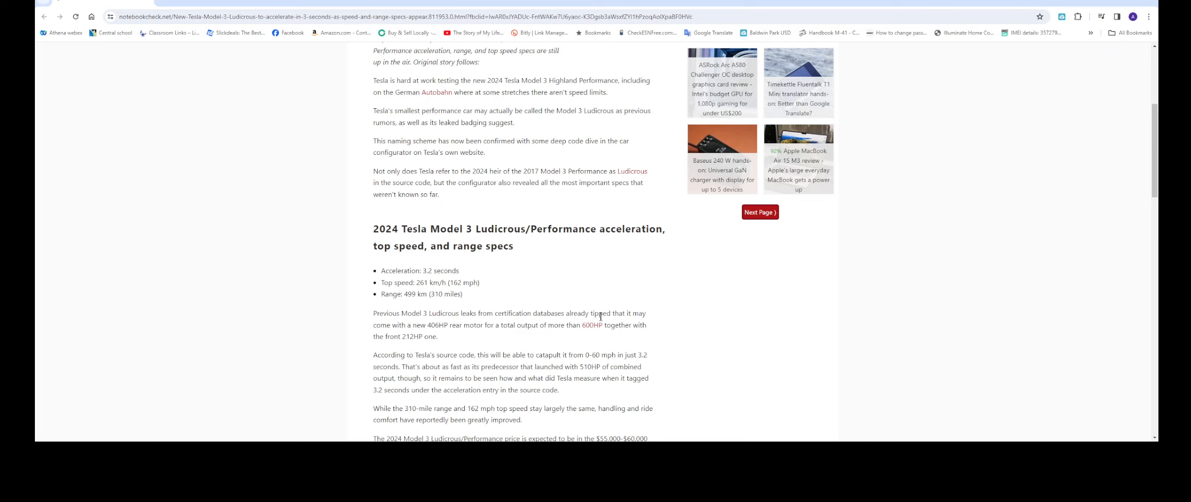
pyautogui.moveTo(736, 335)
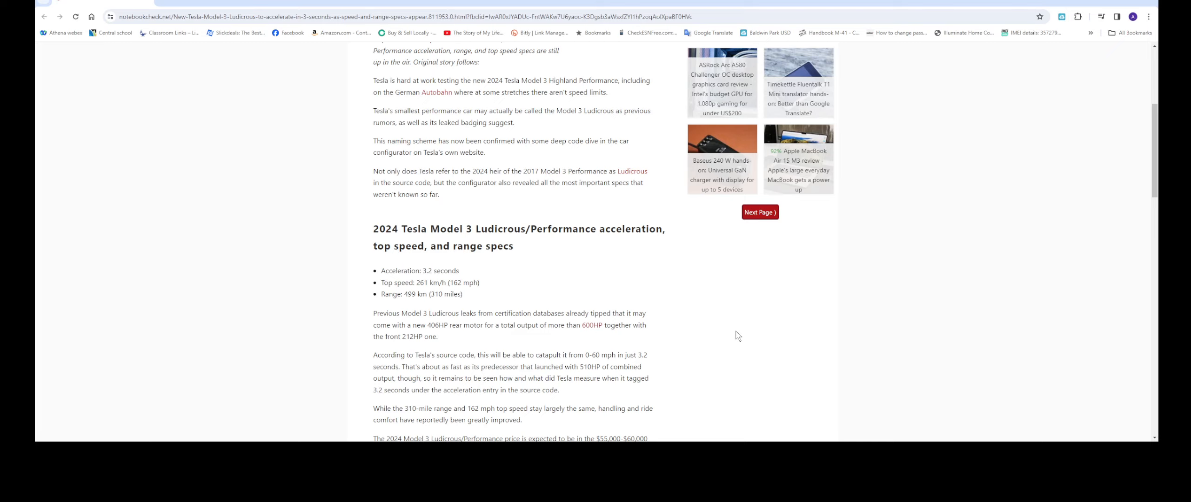
pyautogui.scroll(-3)
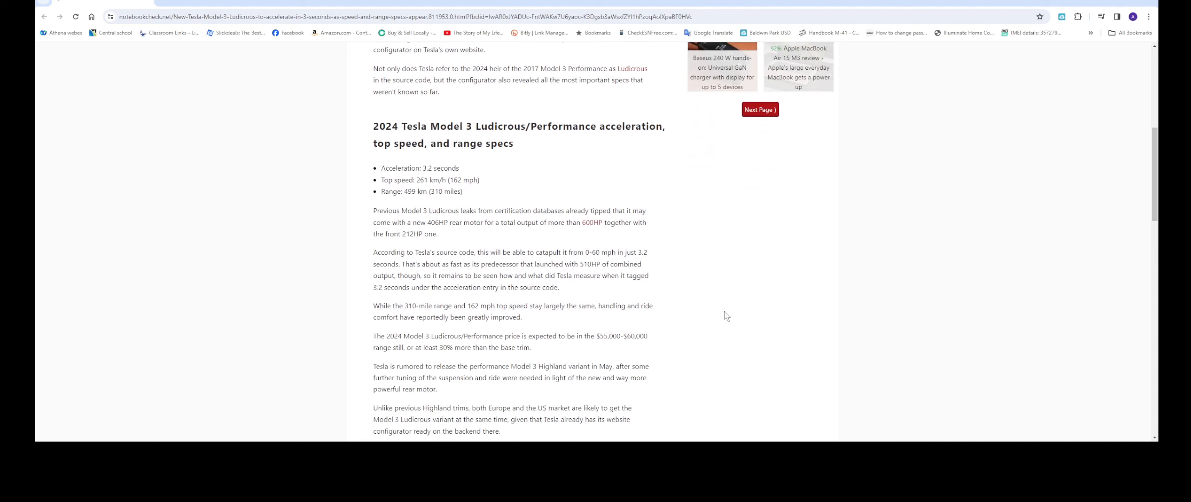
pyautogui.scroll(-3)
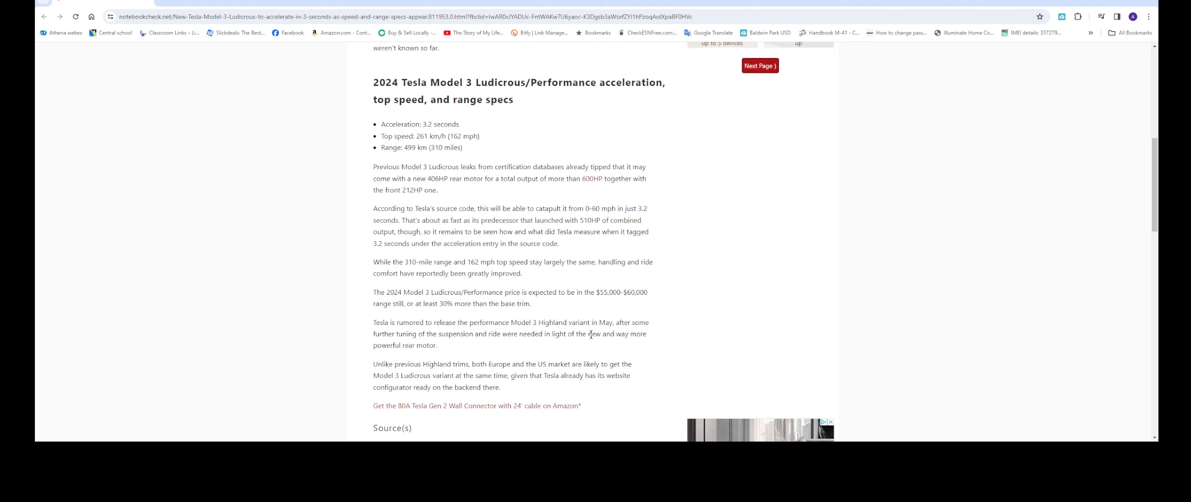
pyautogui.scroll(3)
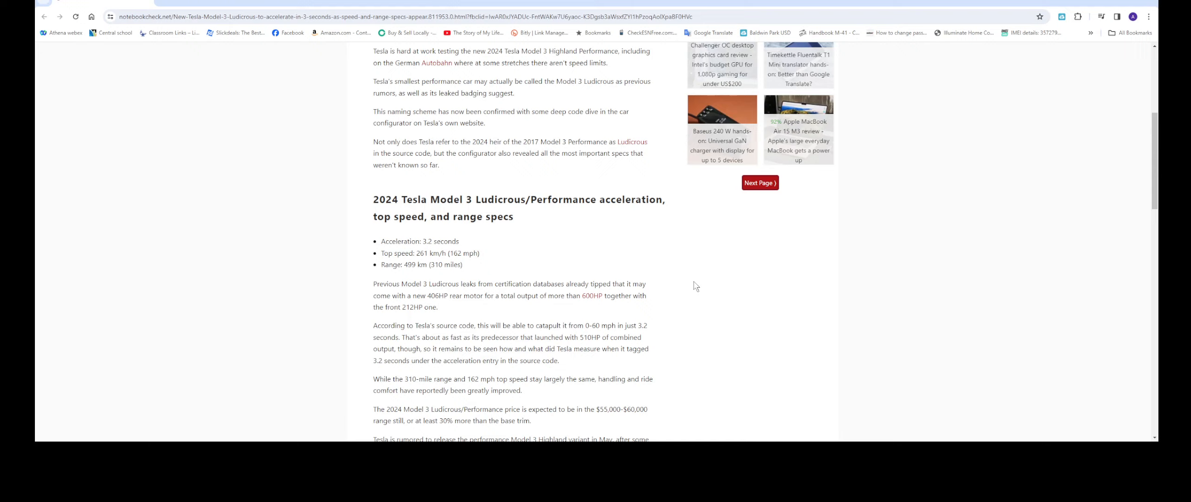